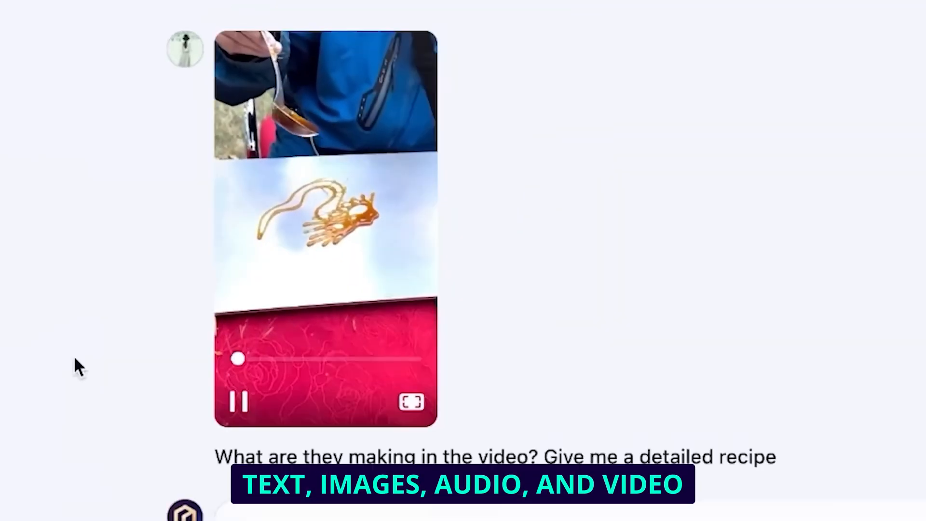
{"action": "scroll", "scroll_direction": "down", "scroll_amount": 3}
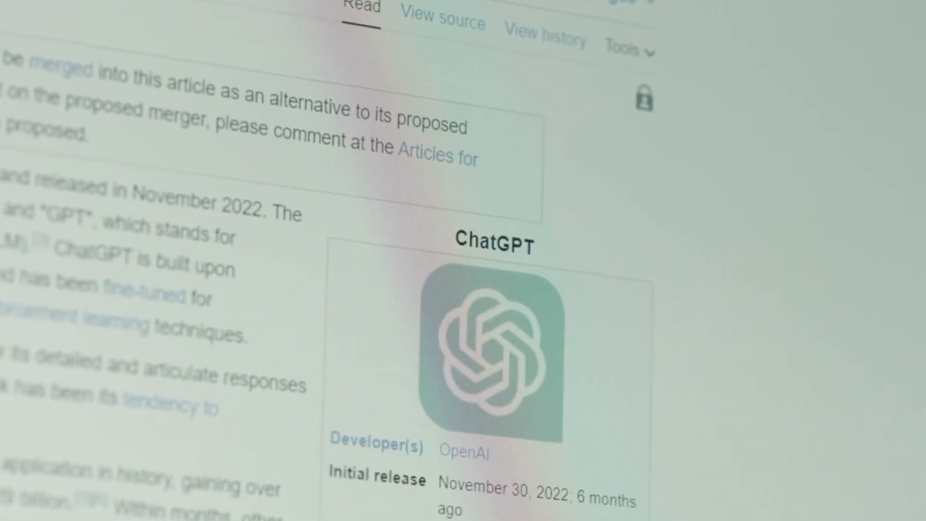
{"action": "scroll", "scroll_direction": "down", "scroll_amount": 3}
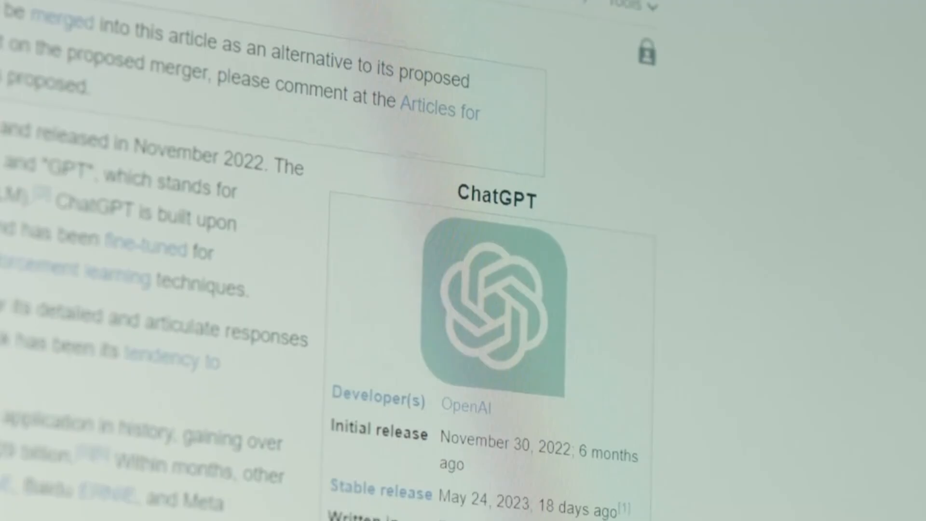
{"action": "scroll", "scroll_direction": "down", "scroll_amount": 3}
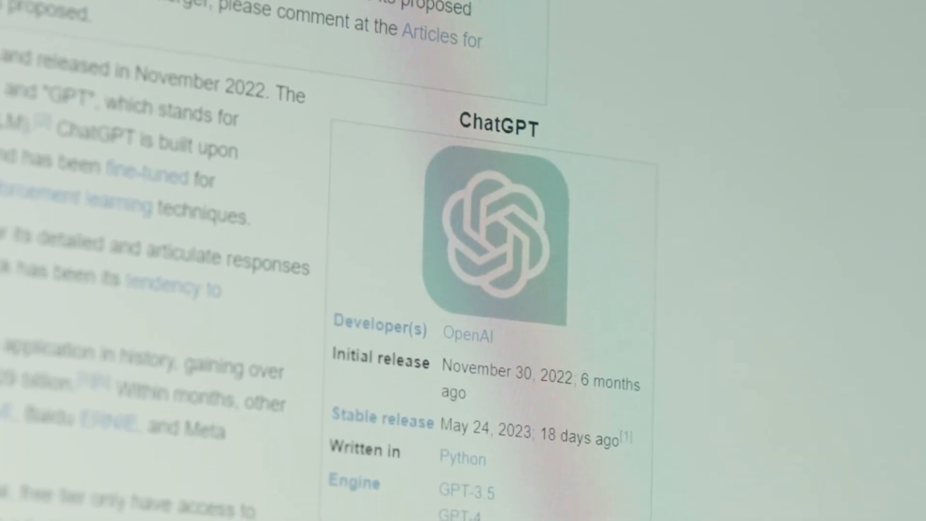